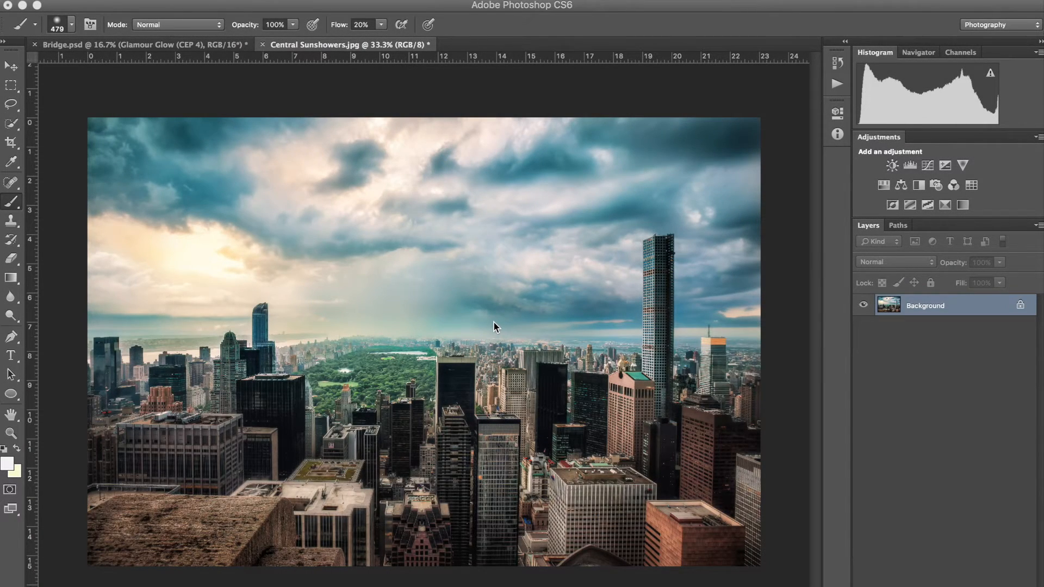
{"action": "mouse_move", "coordinate": [852, 47]}
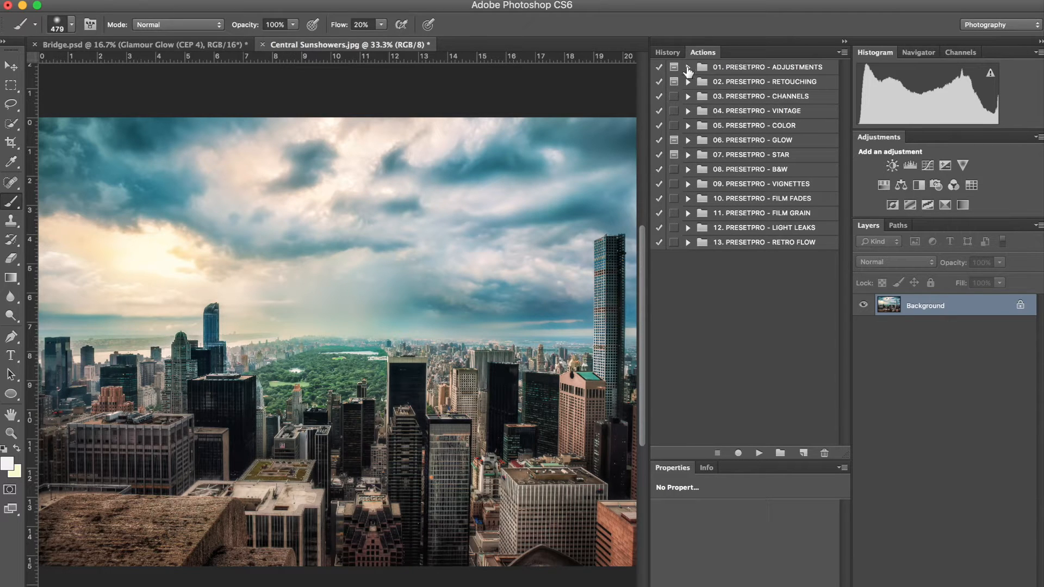
Run the DODGE BURN - Med action from the PresetPro Adjustments set on the photo.
{"action": "left_click", "coordinate": [688, 66]}
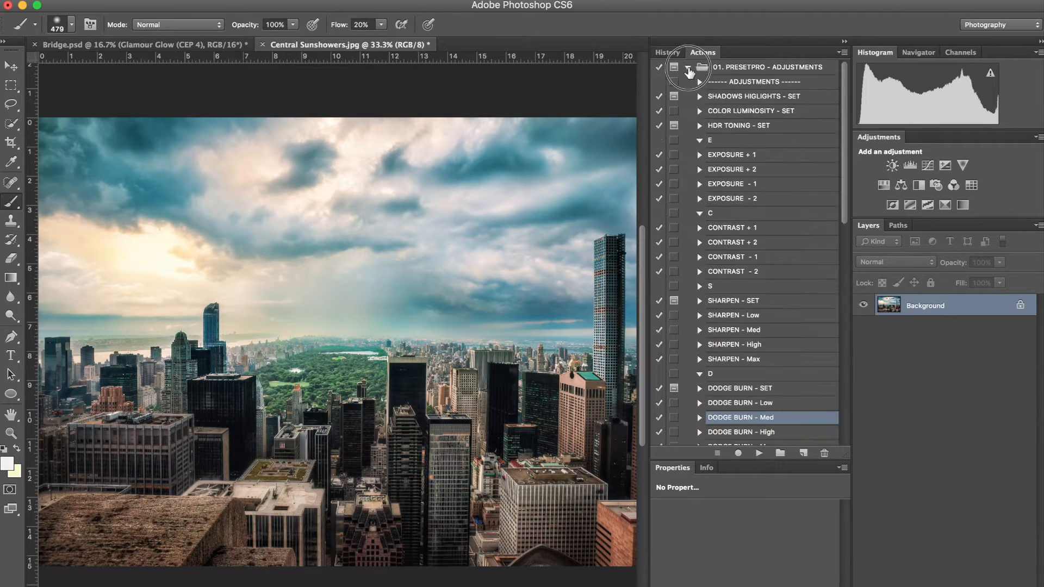
{"action": "scroll", "scroll_direction": "down", "scroll_amount": 3}
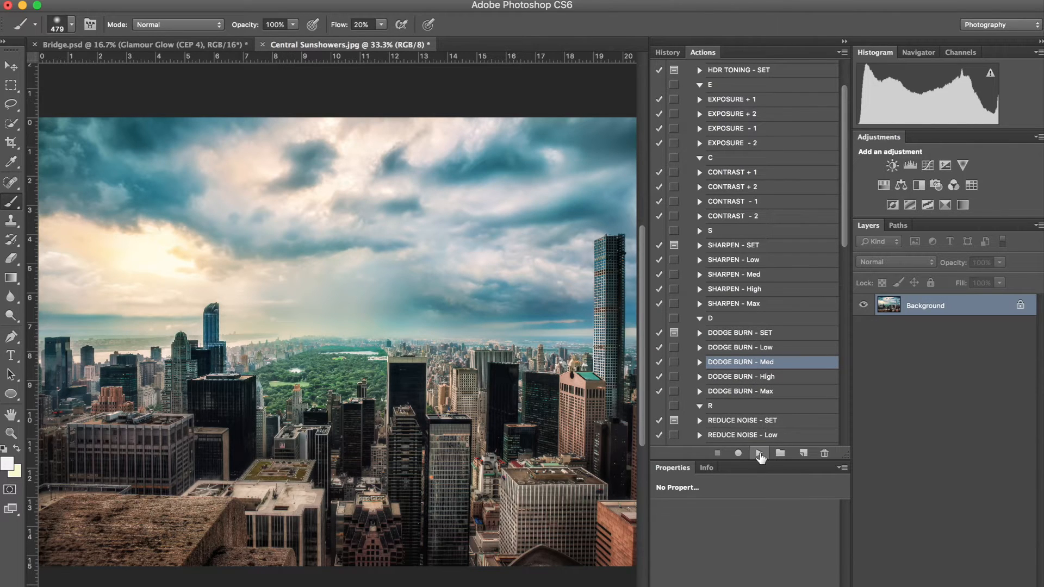
{"action": "left_click", "coordinate": [761, 453]}
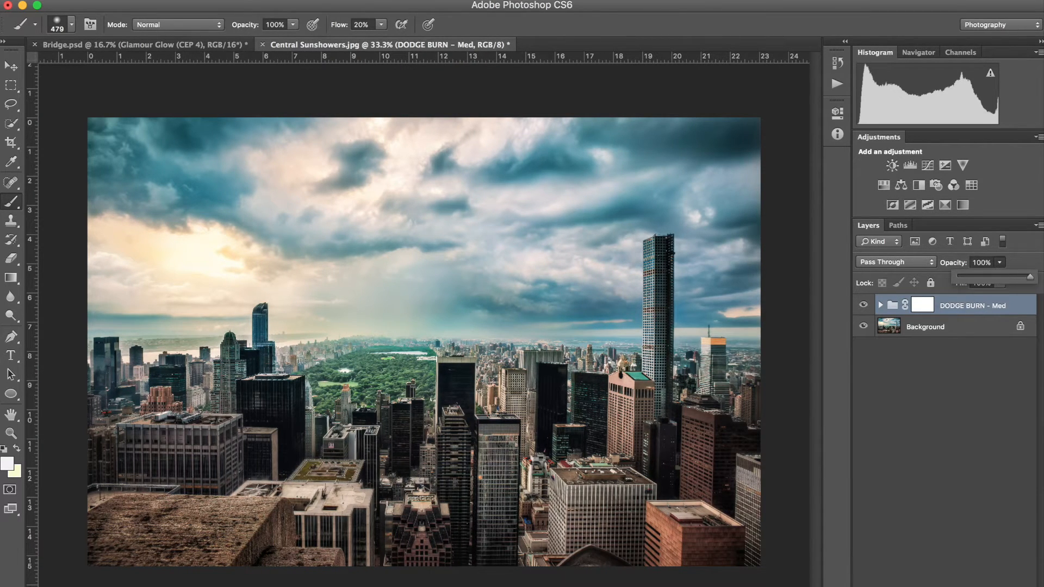
{"action": "left_click", "coordinate": [864, 304]}
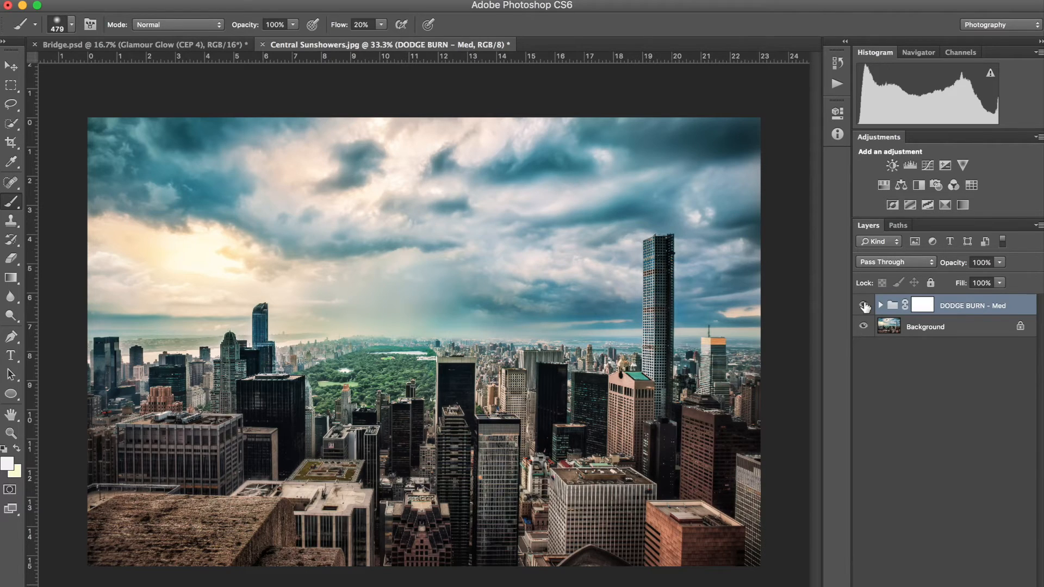
{"action": "left_click", "coordinate": [864, 306]}
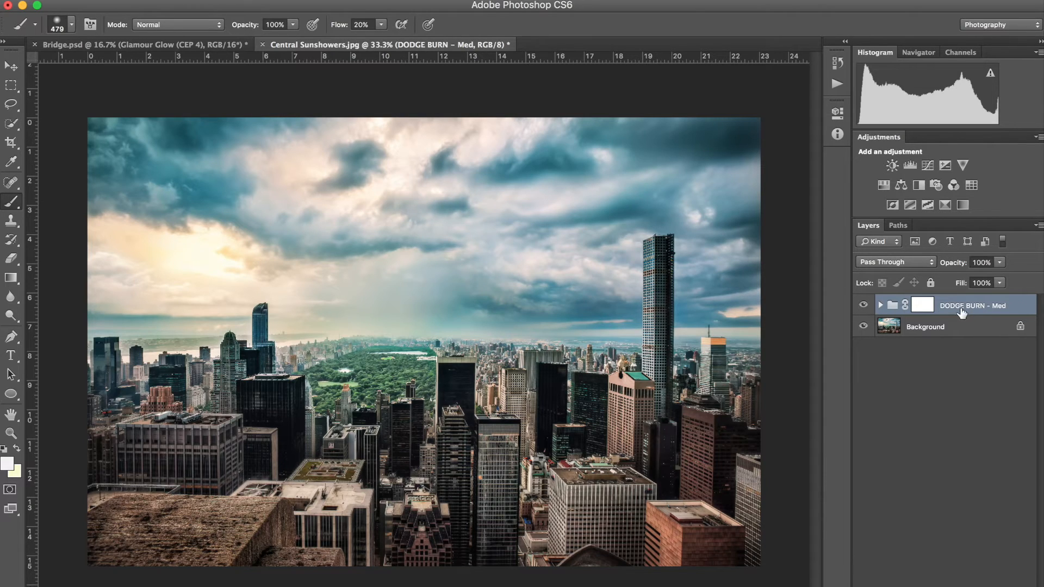
{"action": "mouse_move", "coordinate": [915, 442]}
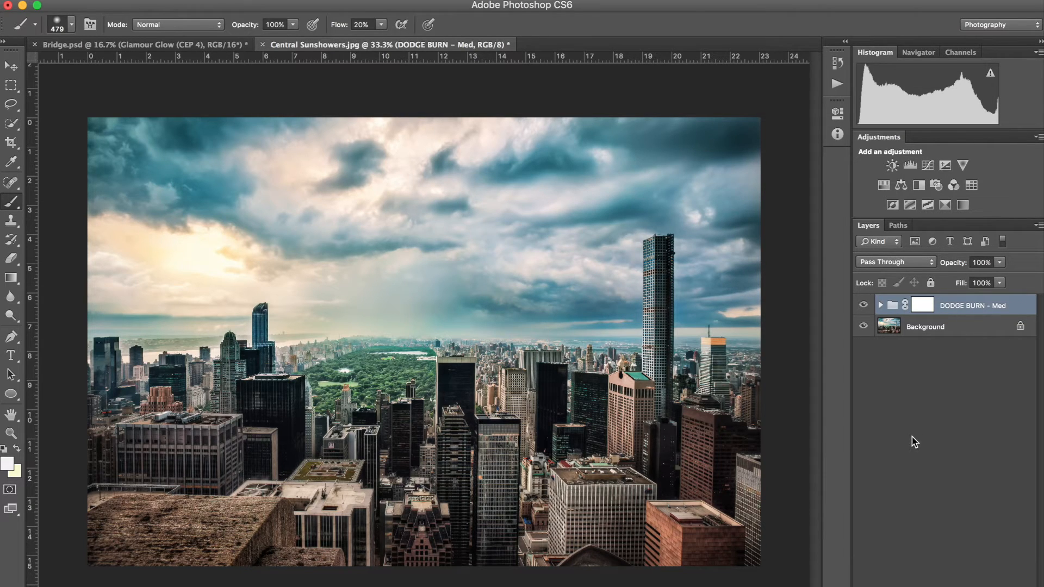
{"action": "mouse_move", "coordinate": [903, 441]}
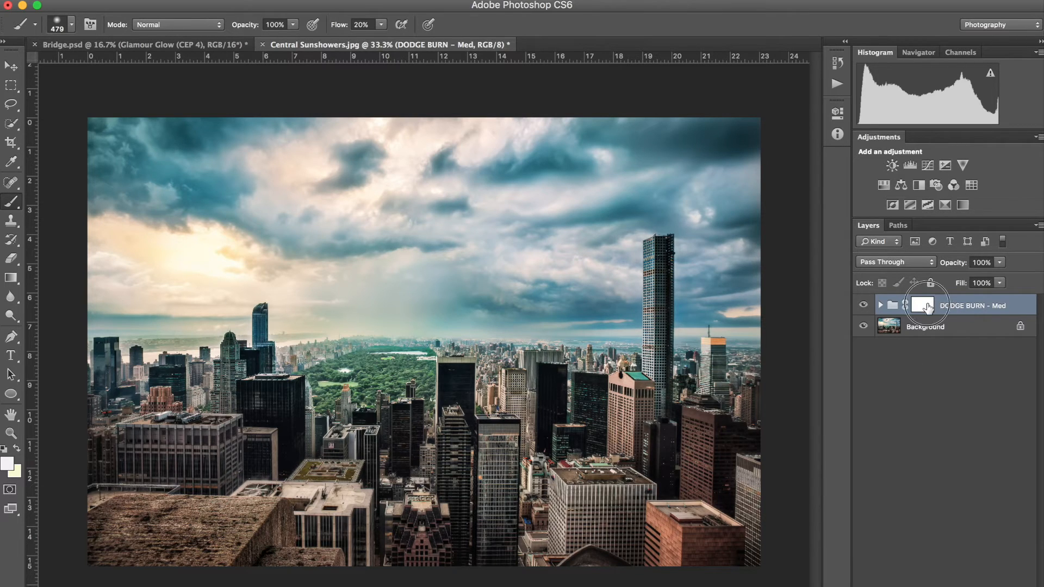
Target the DODGE BURN - Med group's layer mask for editing.
{"action": "left_click", "coordinate": [922, 305]}
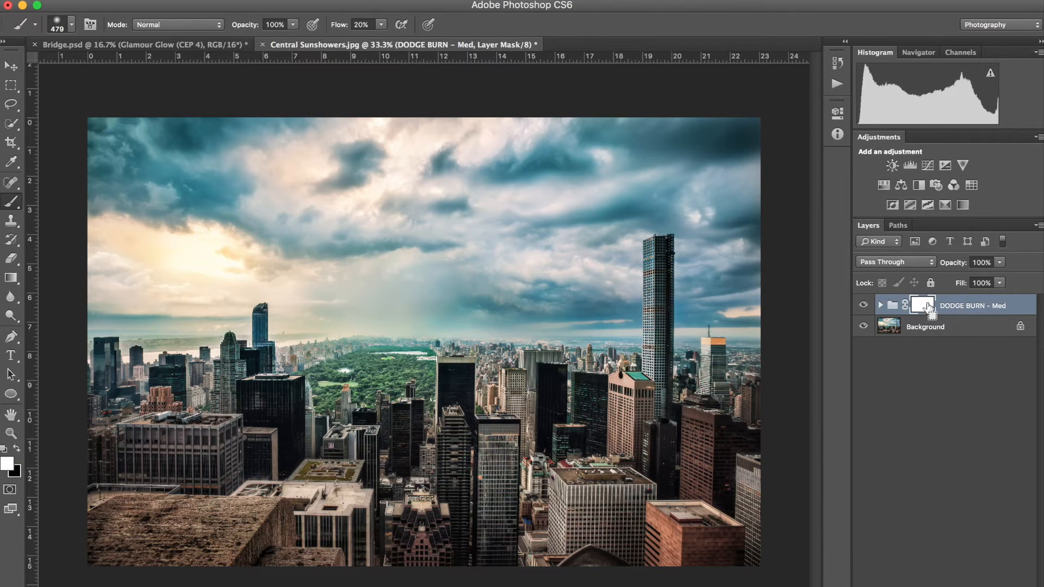
{"action": "left_click", "coordinate": [921, 305]}
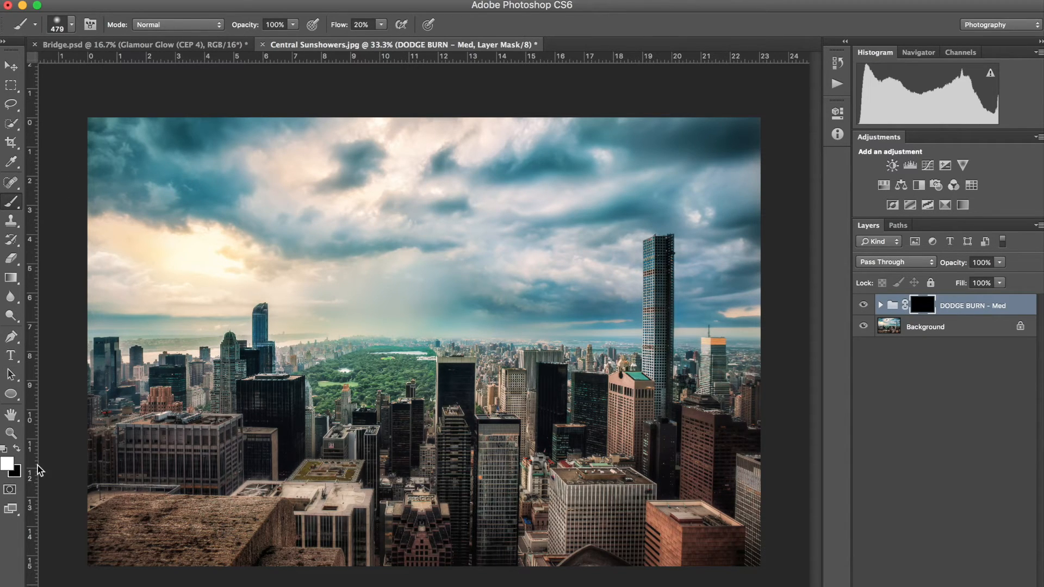
{"action": "mouse_move", "coordinate": [263, 34]}
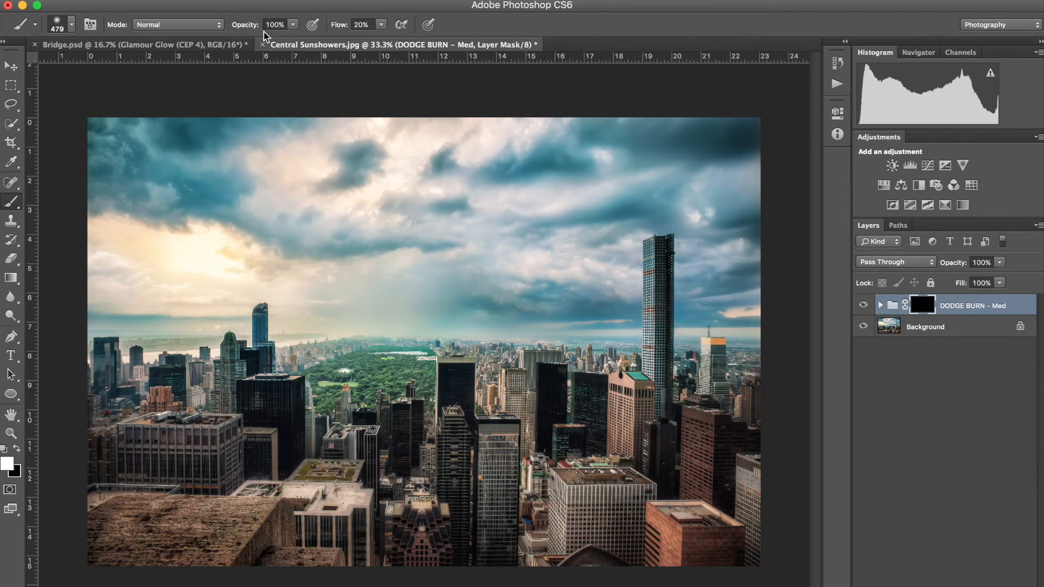
{"action": "mouse_move", "coordinate": [543, 286]}
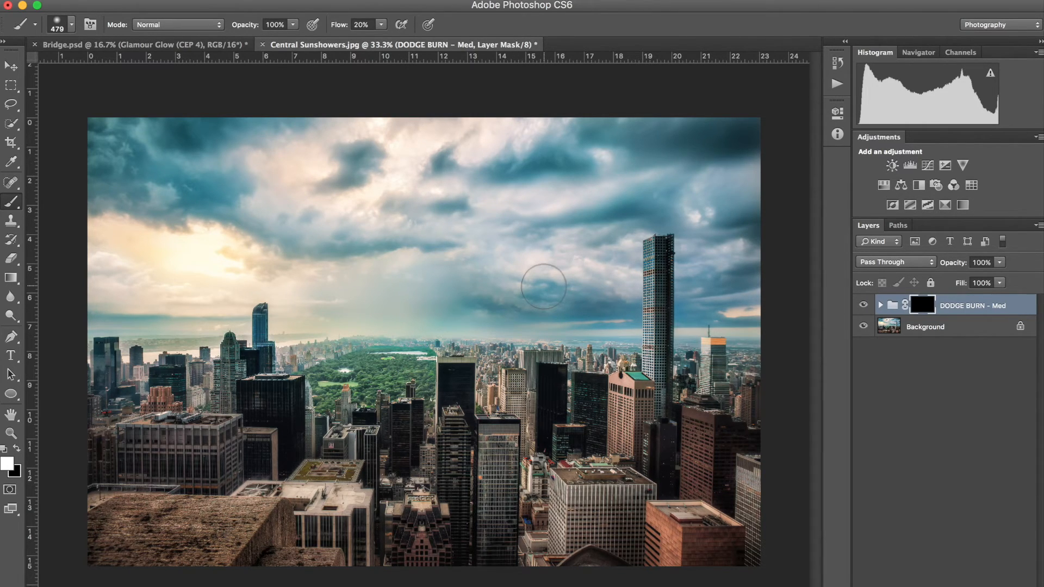
{"action": "mouse_move", "coordinate": [562, 223]}
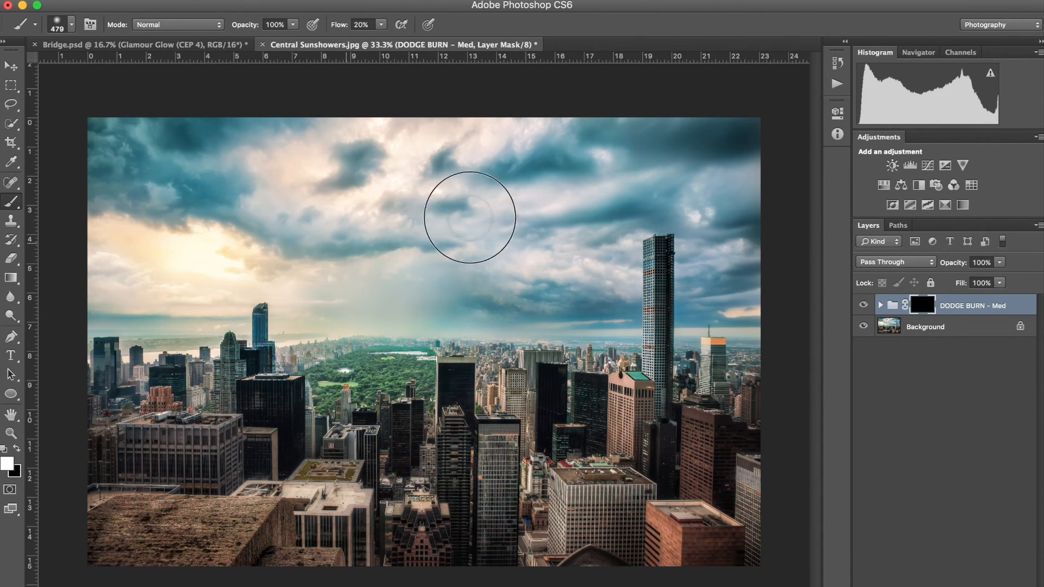
{"action": "mouse_move", "coordinate": [600, 273]}
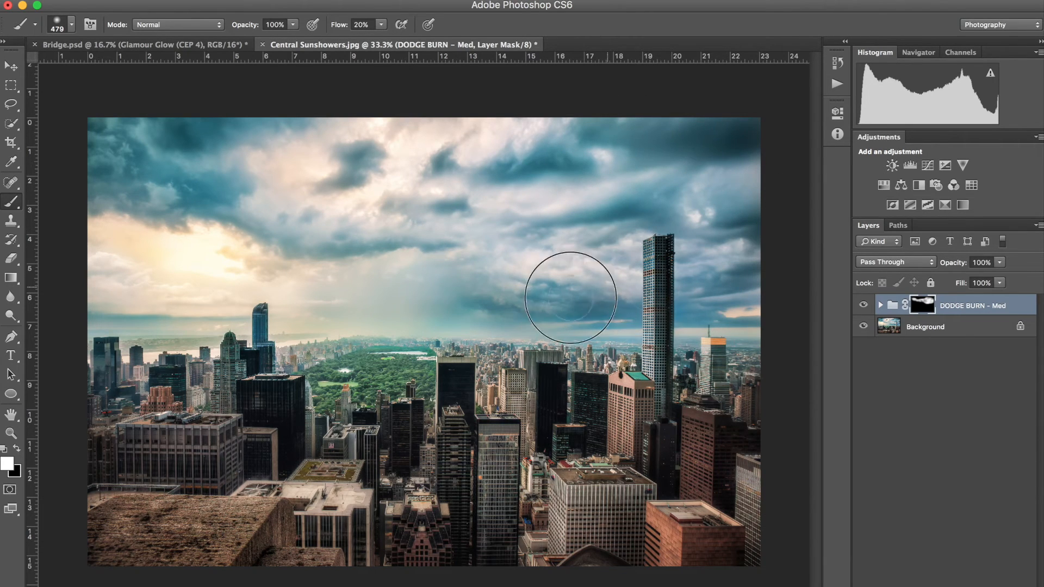
{"action": "mouse_move", "coordinate": [559, 286]}
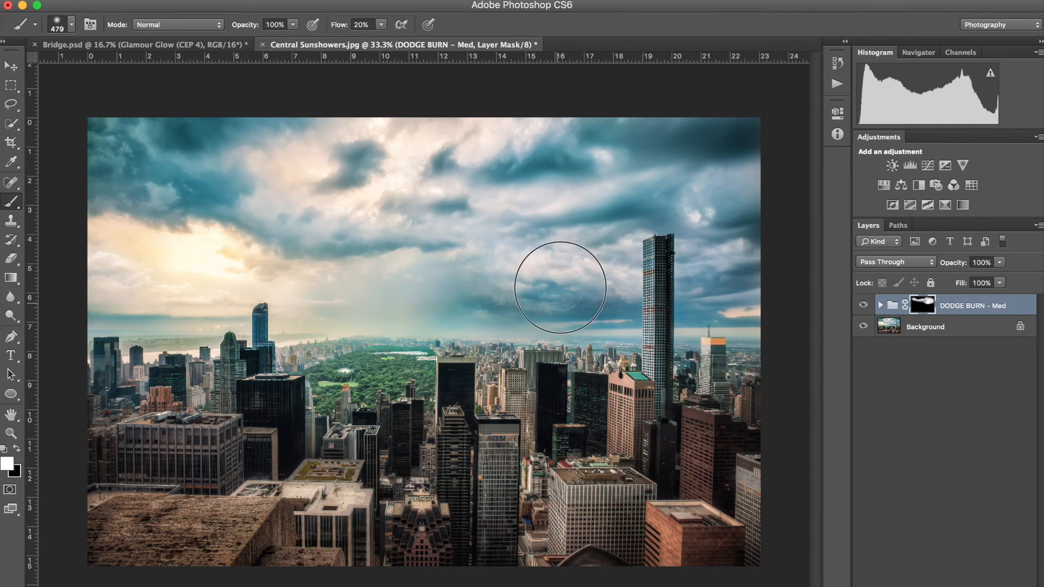
{"action": "mouse_move", "coordinate": [467, 443]}
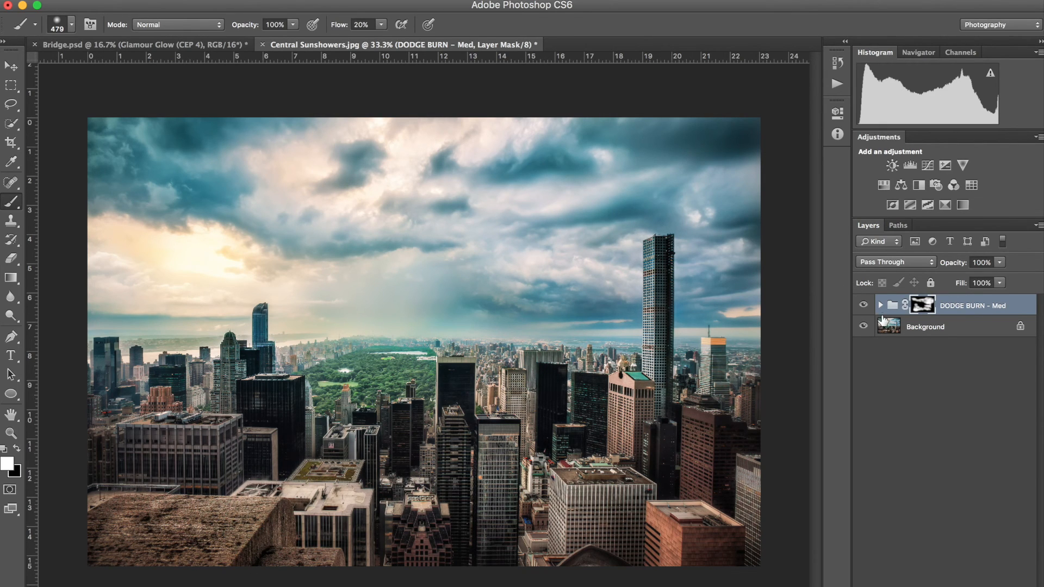
{"action": "mouse_move", "coordinate": [865, 306]}
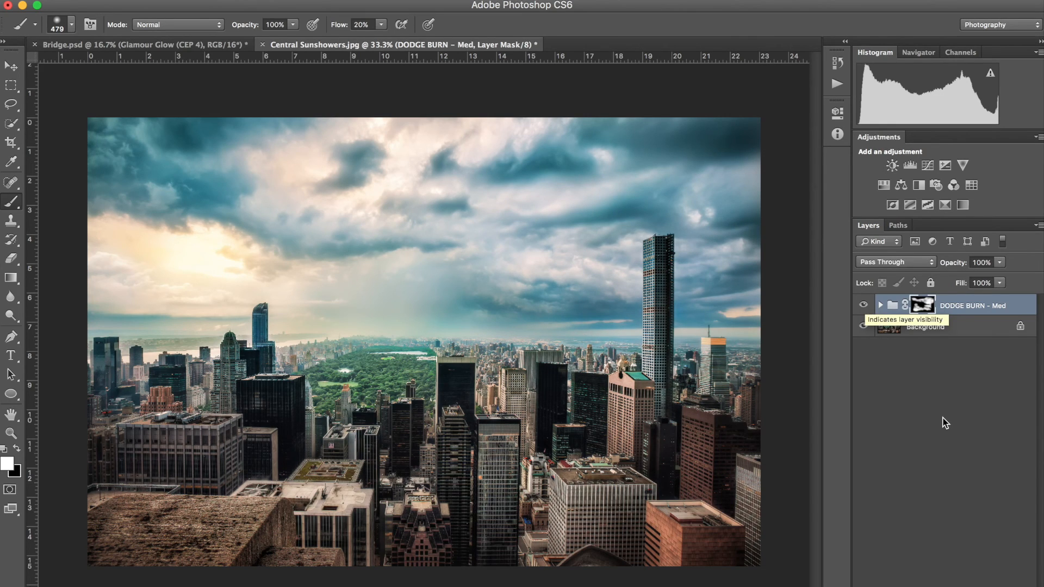
{"action": "mouse_move", "coordinate": [946, 423]}
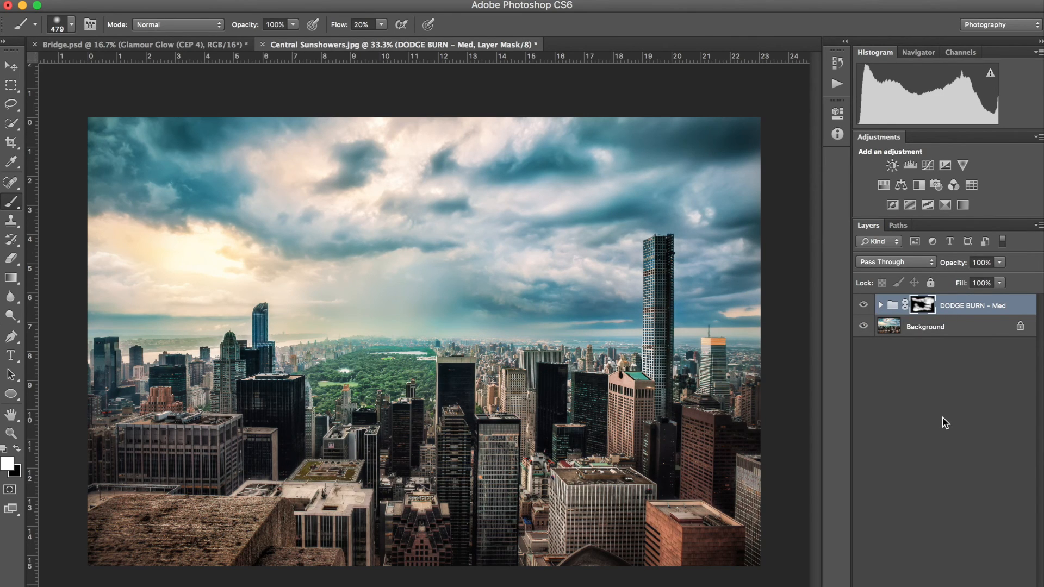